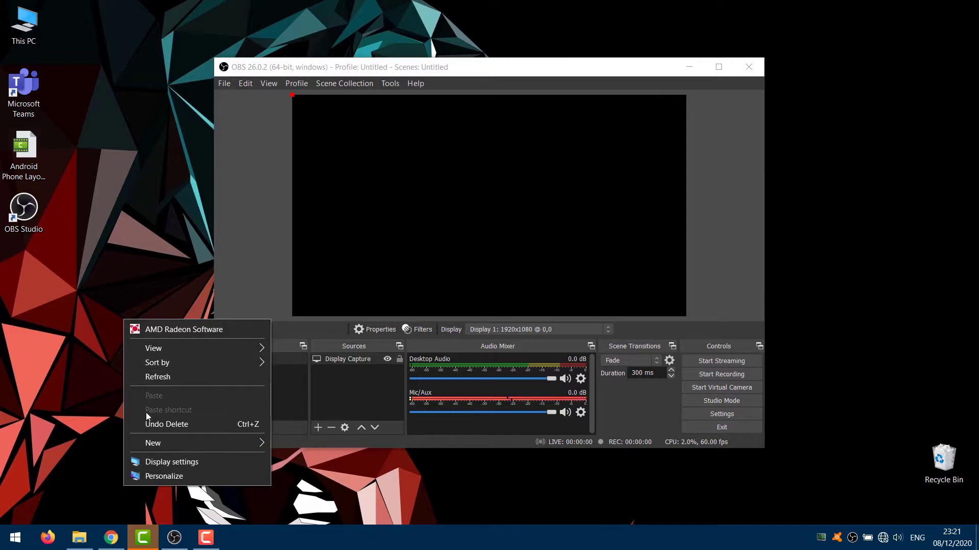
mouse_move(171, 462)
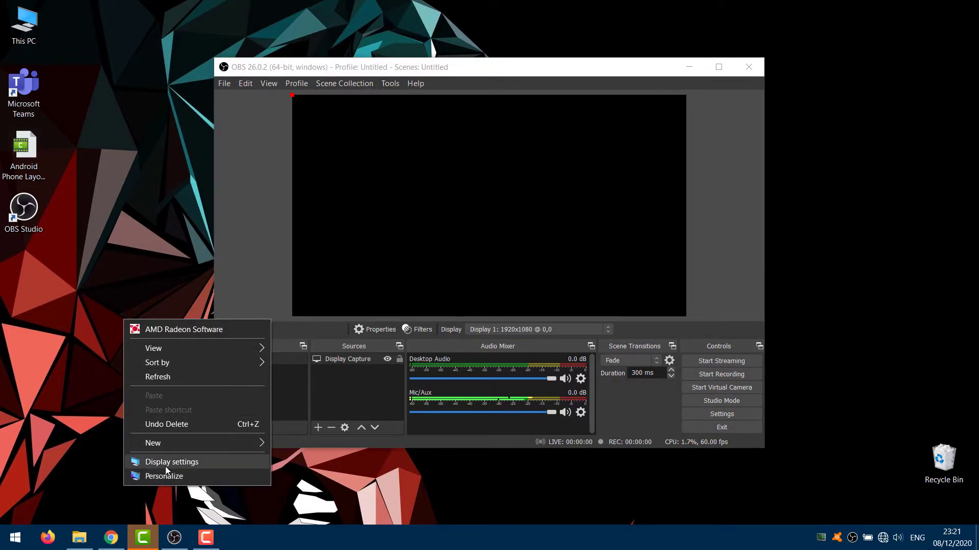
Reach the per-app Graphics settings page from the desktop's Display settings
click(171, 462)
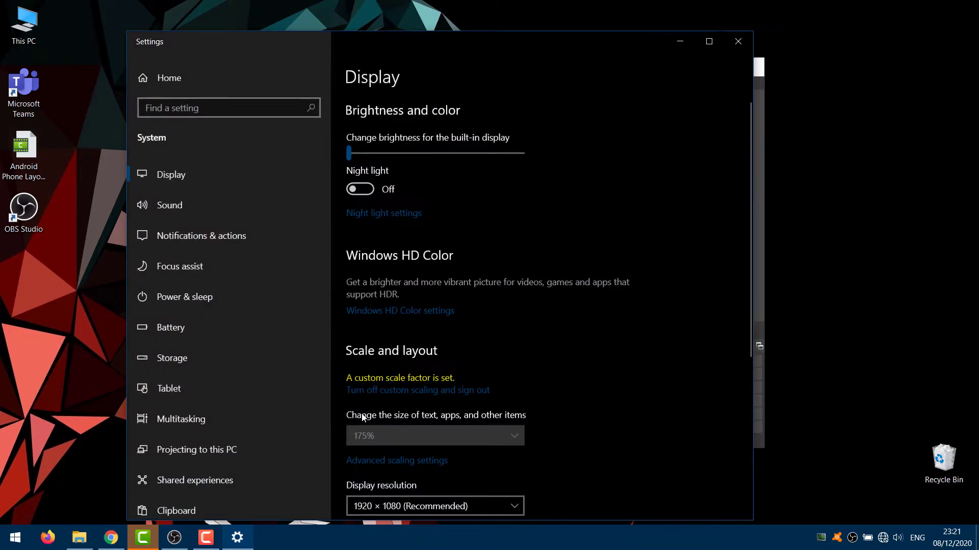
scroll(down, 3)
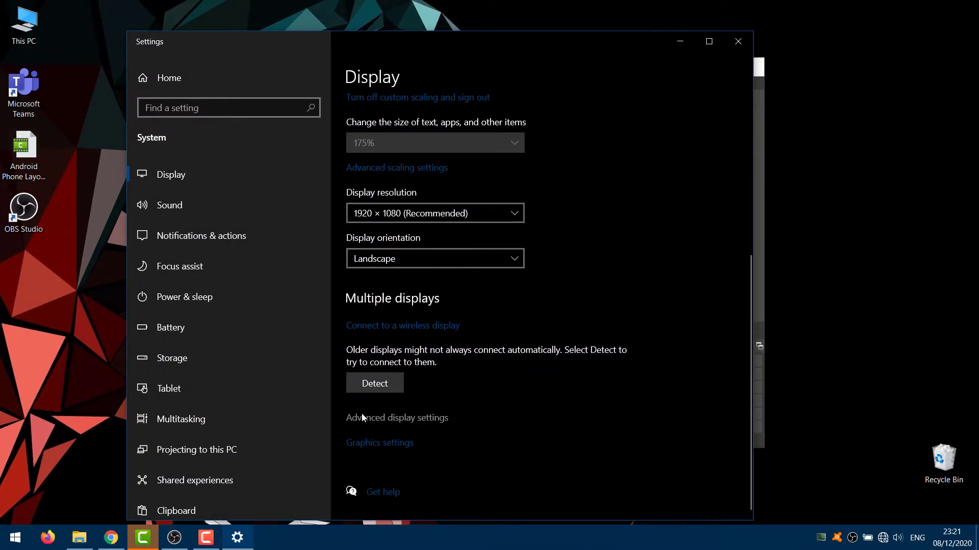
mouse_move(371, 449)
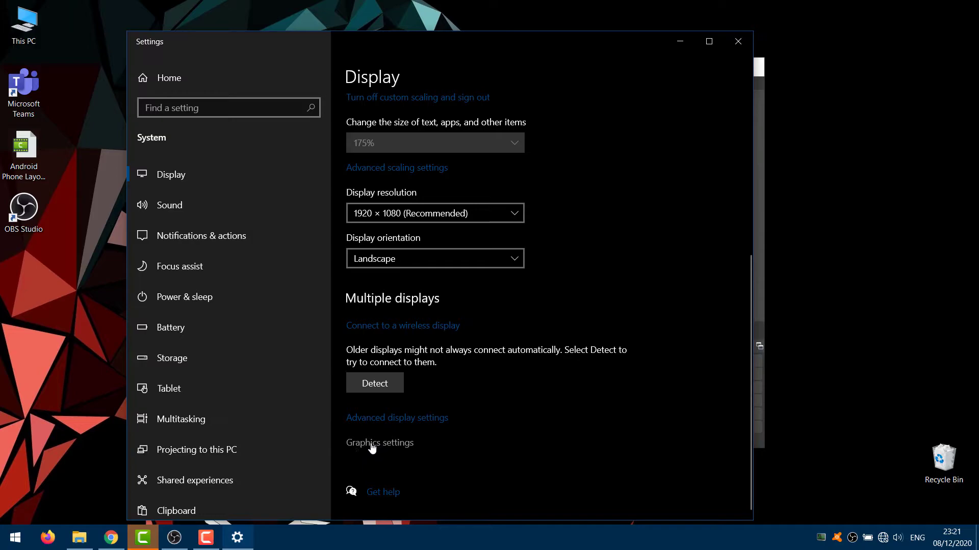
click(379, 442)
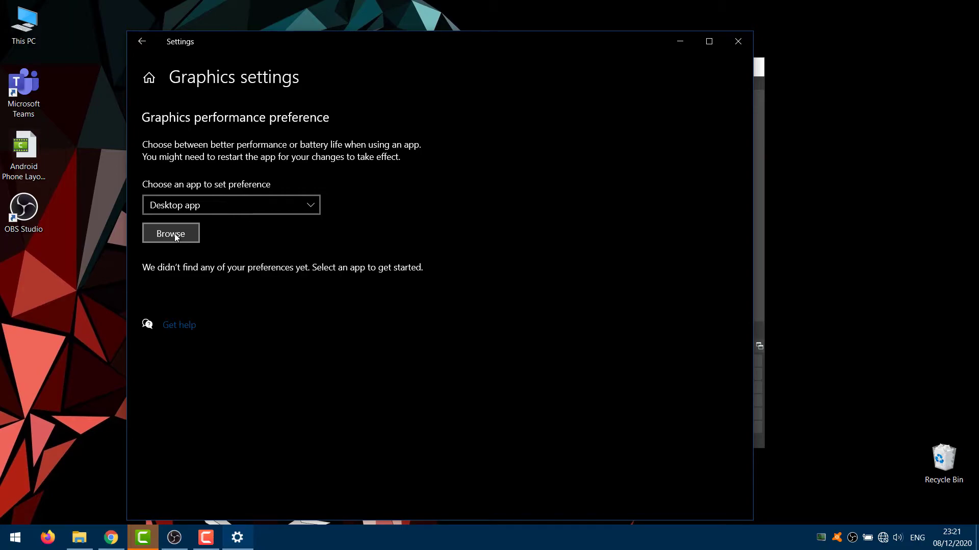
Browse to C:\Program Files\obs-studio\bin\64bit and add obs64.exe to the preference list
click(170, 232)
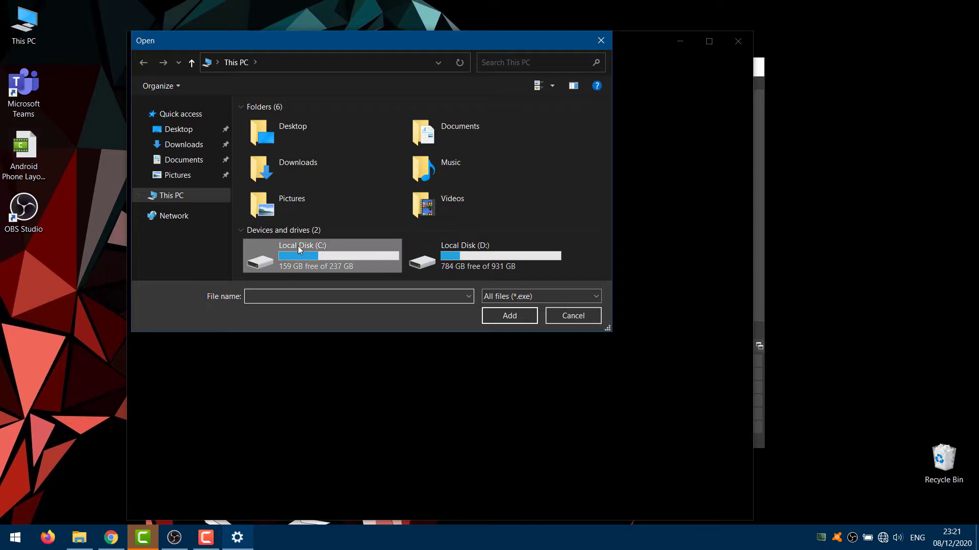
double_click(301, 255)
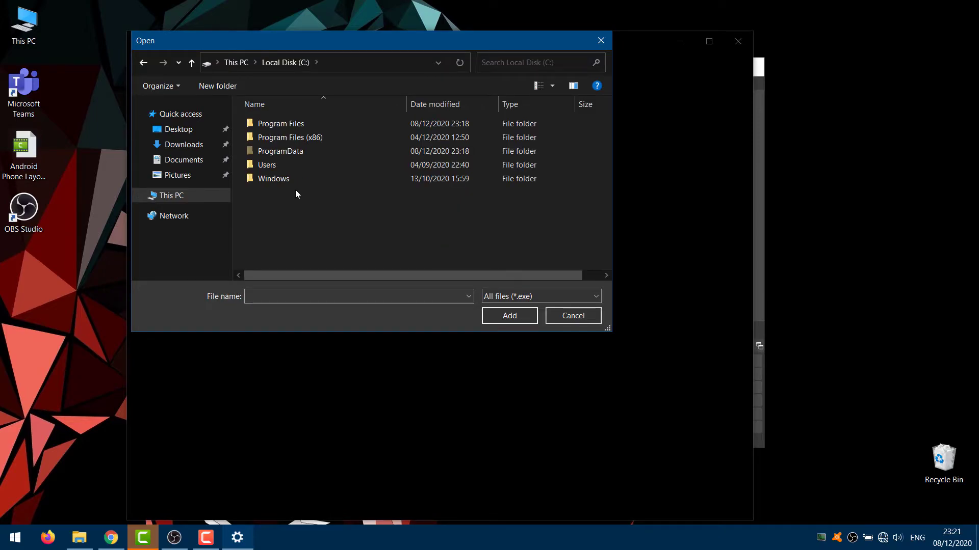
double_click(281, 124)
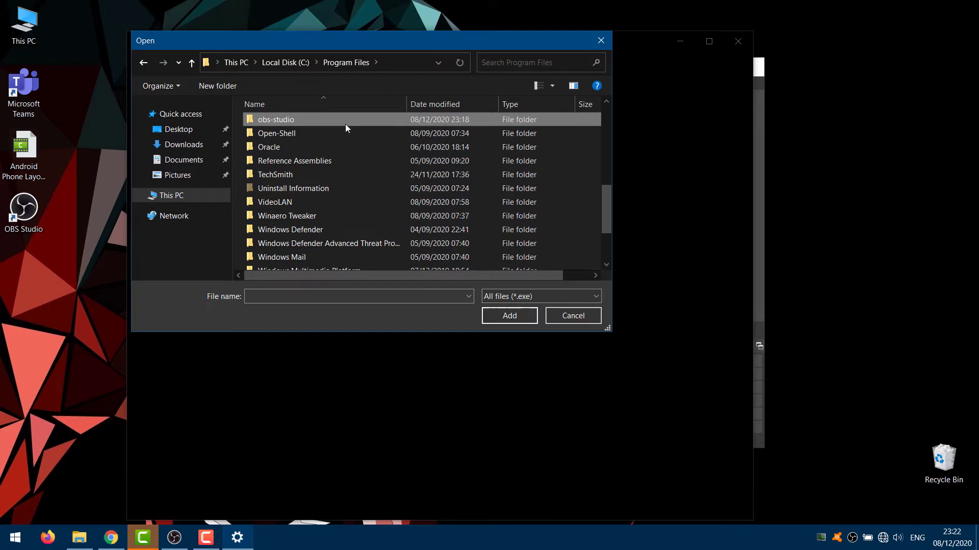
double_click(276, 119)
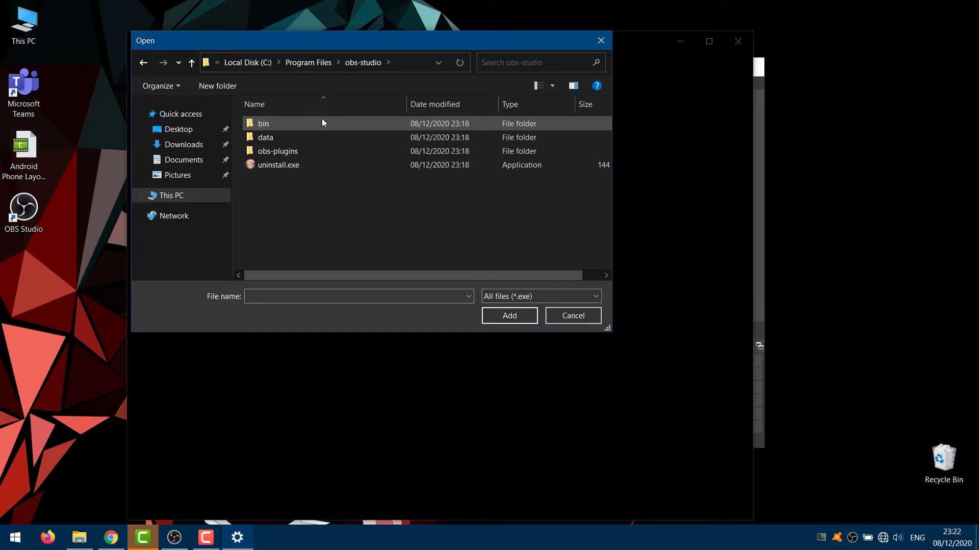
double_click(263, 123)
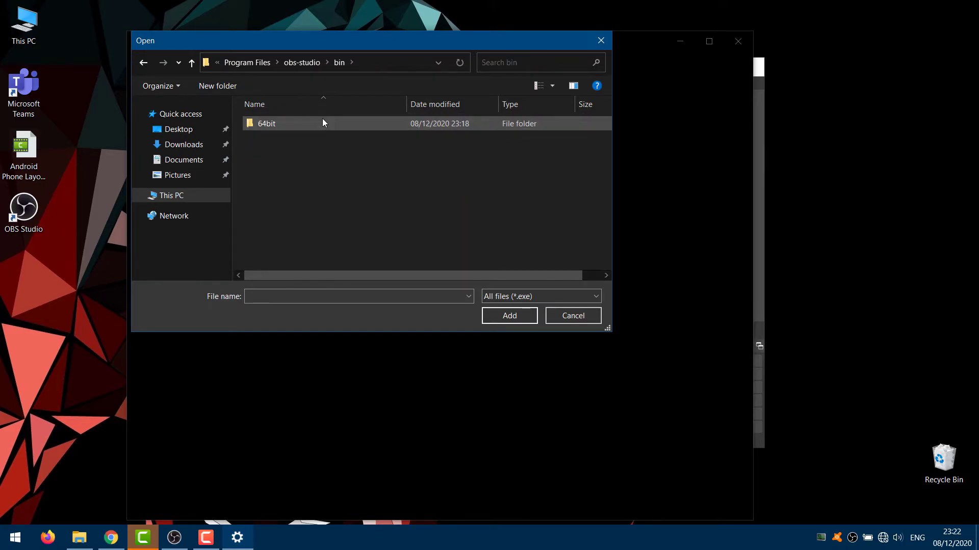
double_click(266, 123)
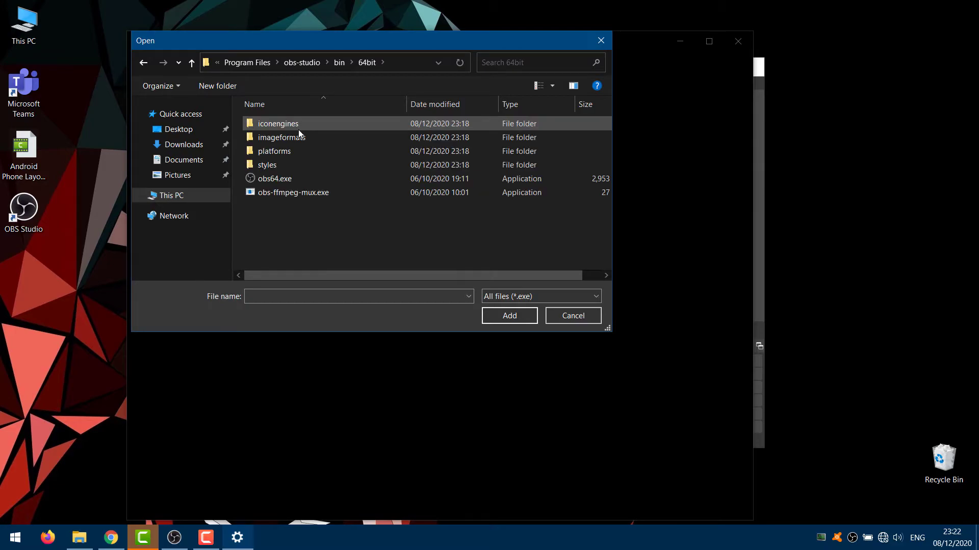
click(274, 179)
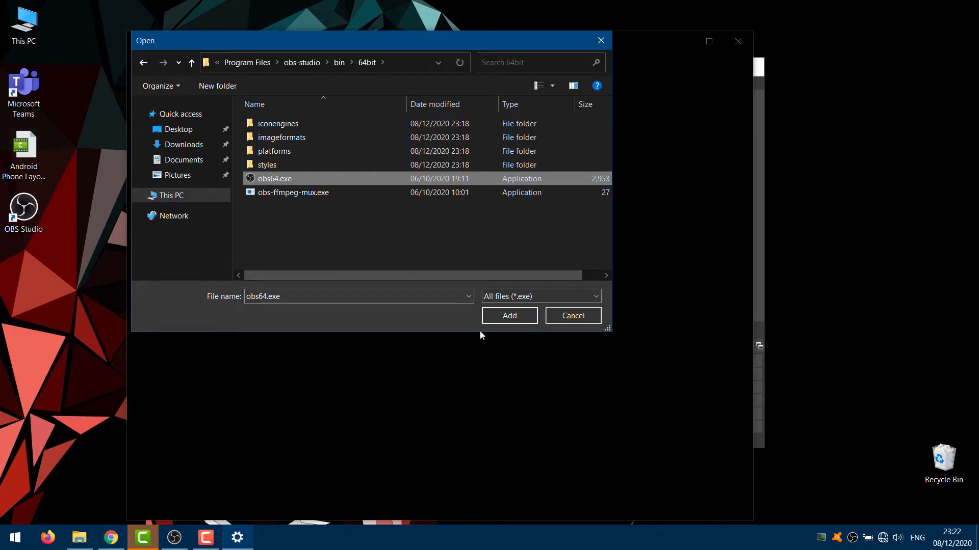
click(509, 315)
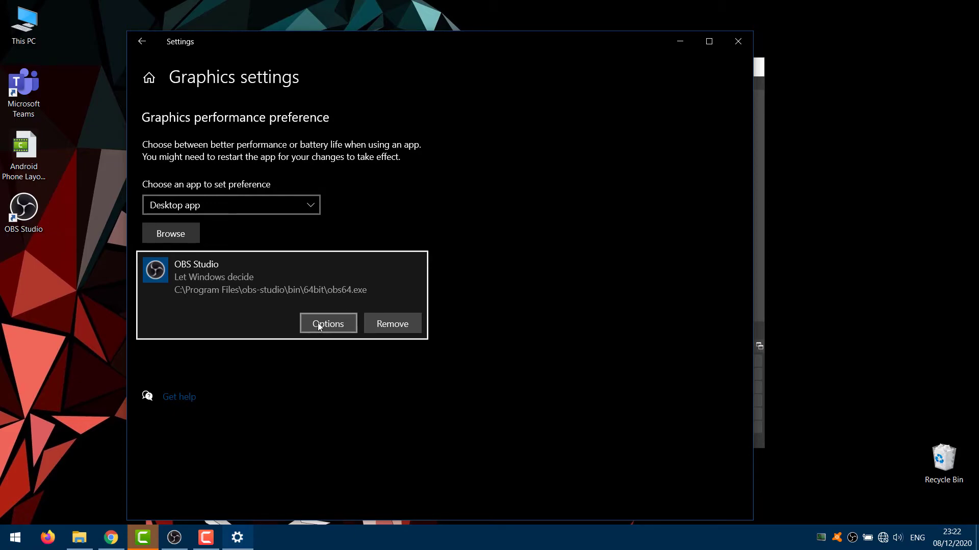
Change OBS Studio's graphics preference from Let Windows decide to Power saving and save it
click(327, 323)
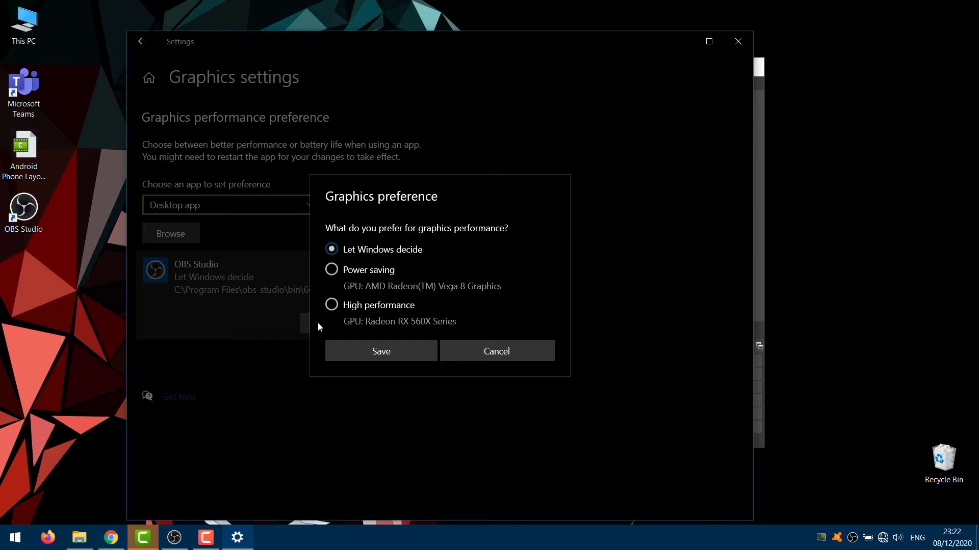
mouse_move(332, 269)
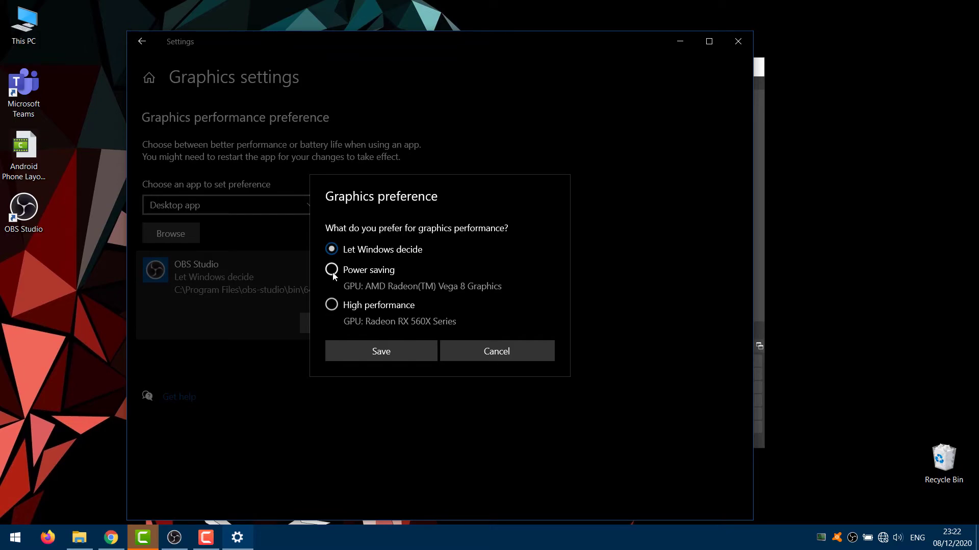
click(331, 270)
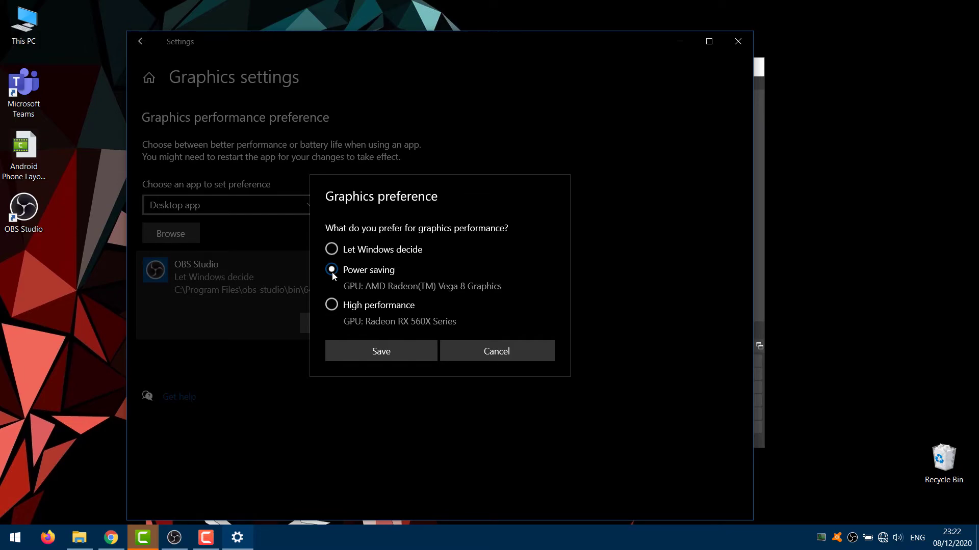
click(381, 351)
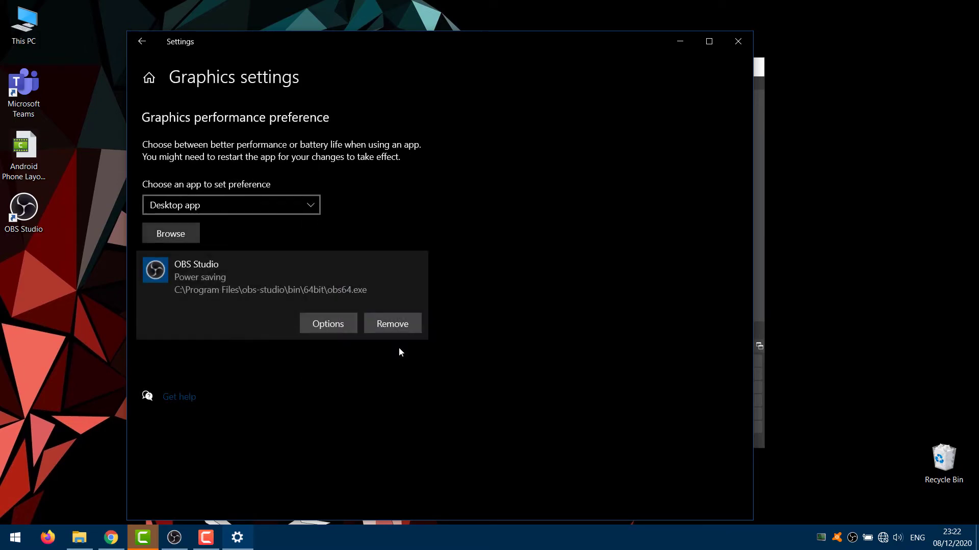
mouse_move(680, 41)
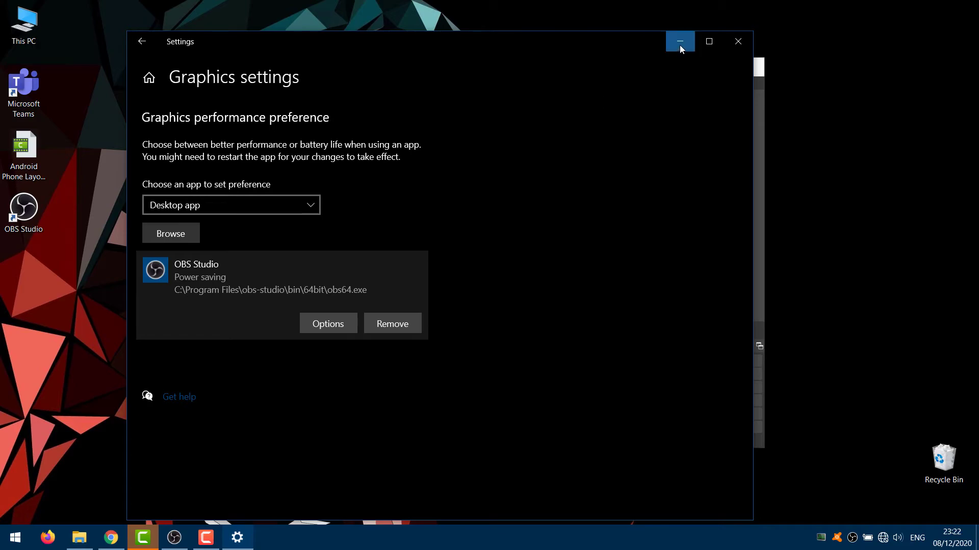